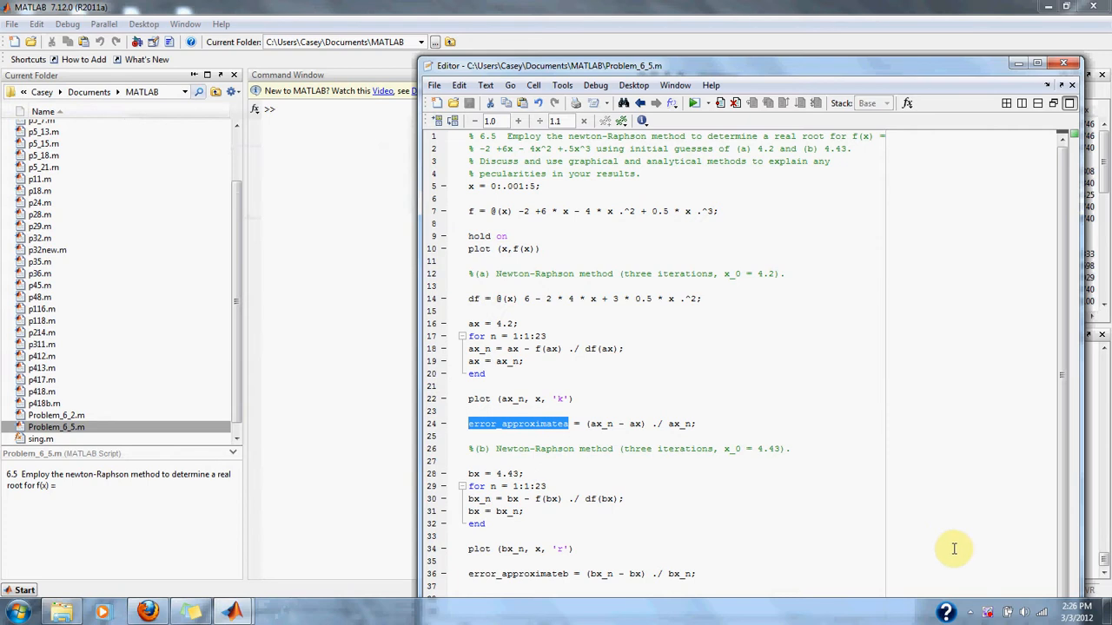
{"action": "mouse_move", "coordinate": [909, 329]}
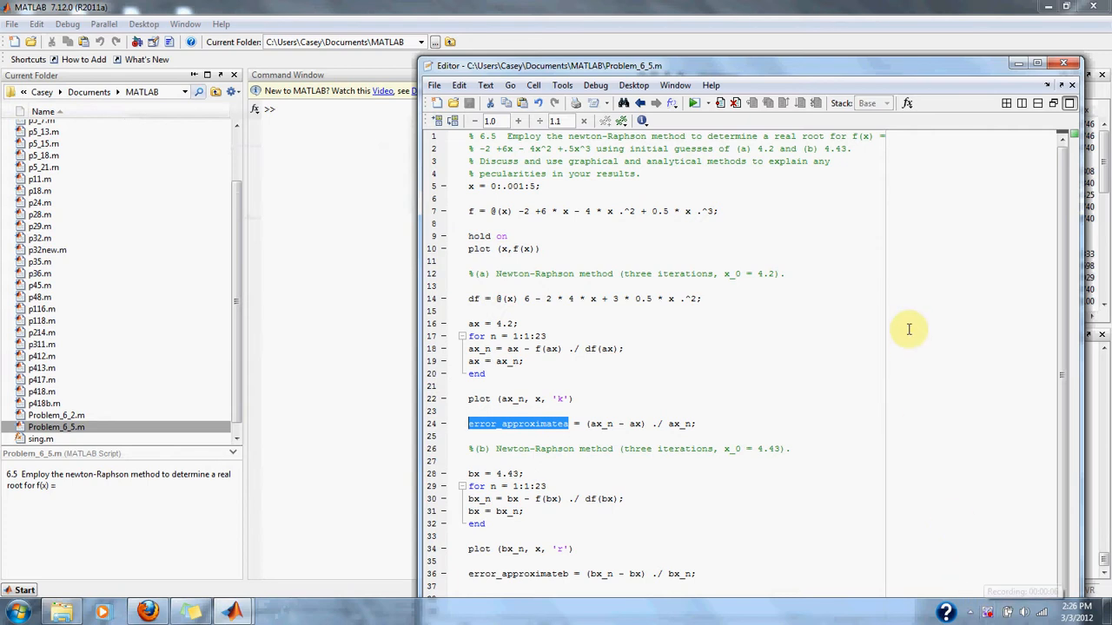
{"action": "mouse_move", "coordinate": [328, 248]}
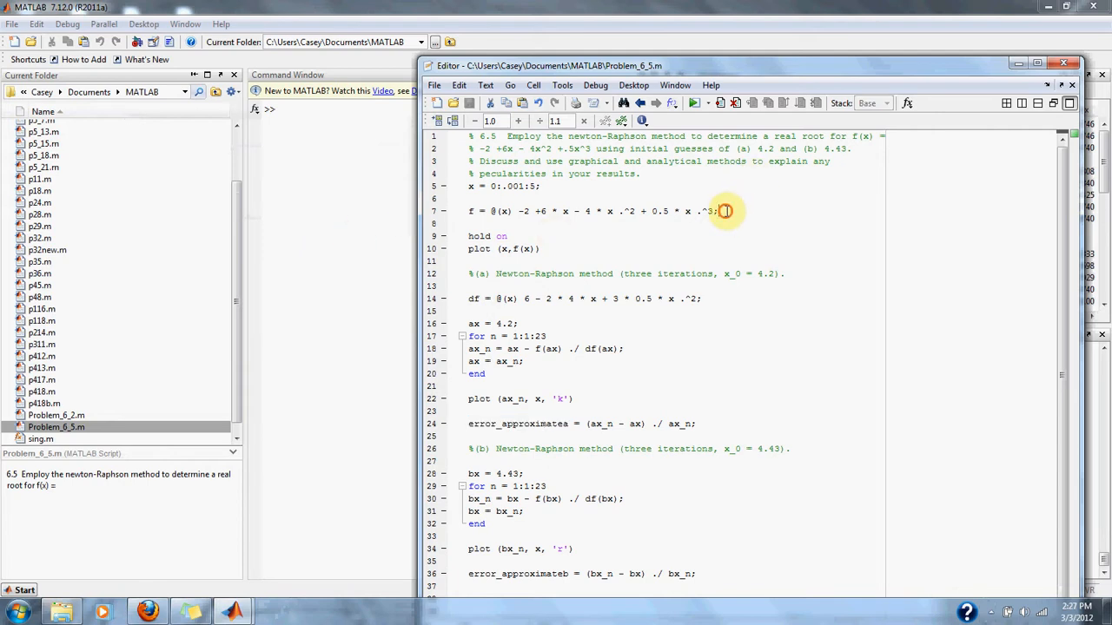
Review the cubic definition and initial guess 4.43, then run the script.
{"action": "left_click_drag", "start_coordinate": [723, 211], "coordinate": [482, 211]}
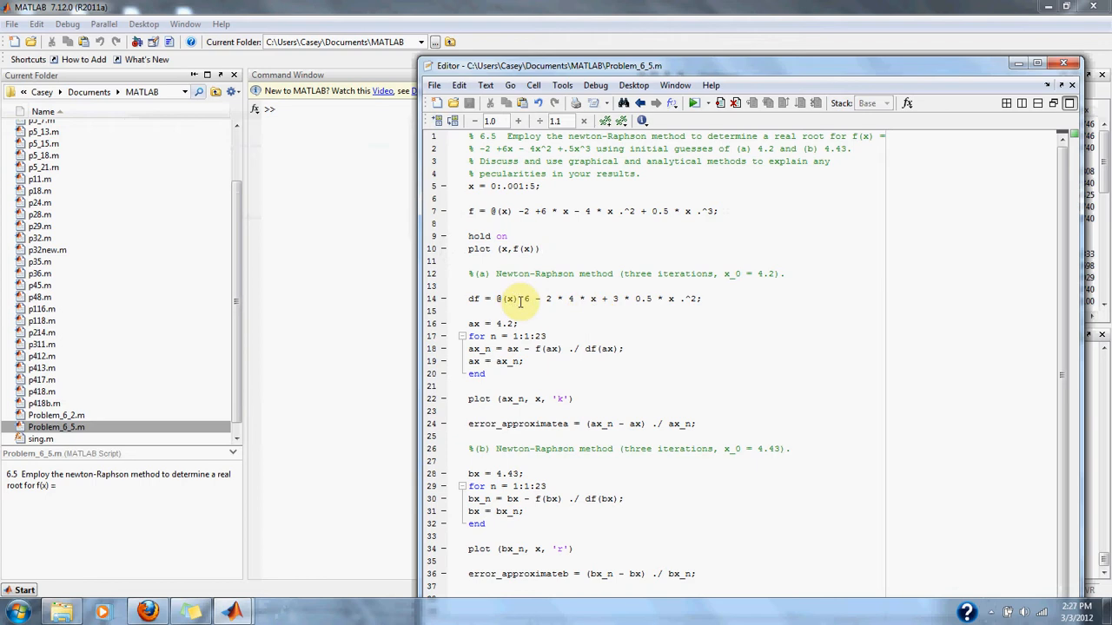
{"action": "mouse_move", "coordinate": [585, 308]}
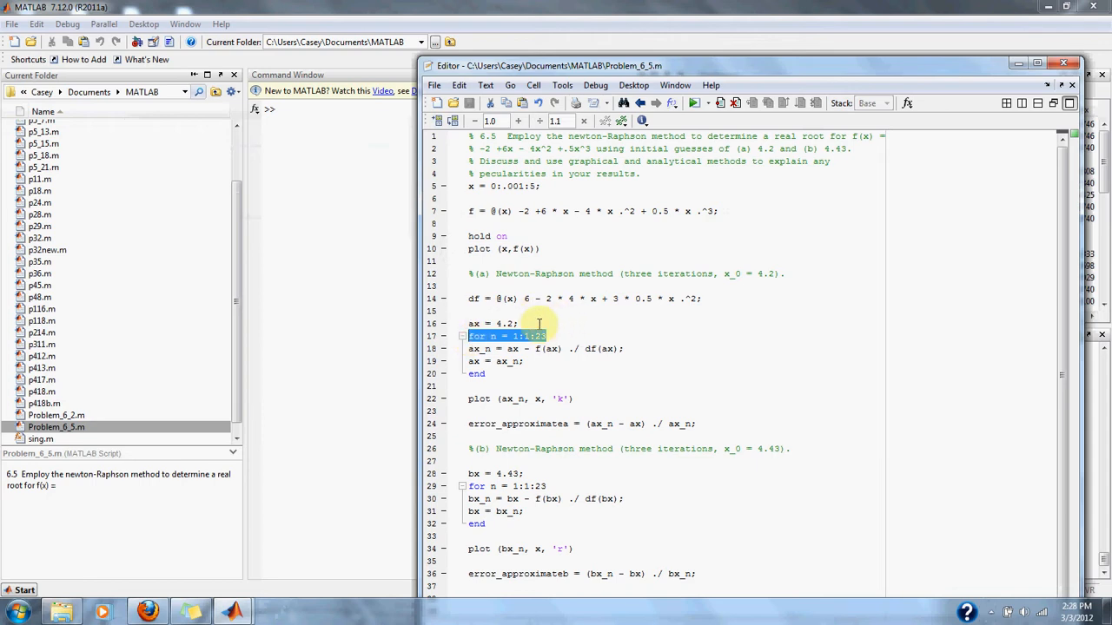
{"action": "mouse_move", "coordinate": [531, 321]}
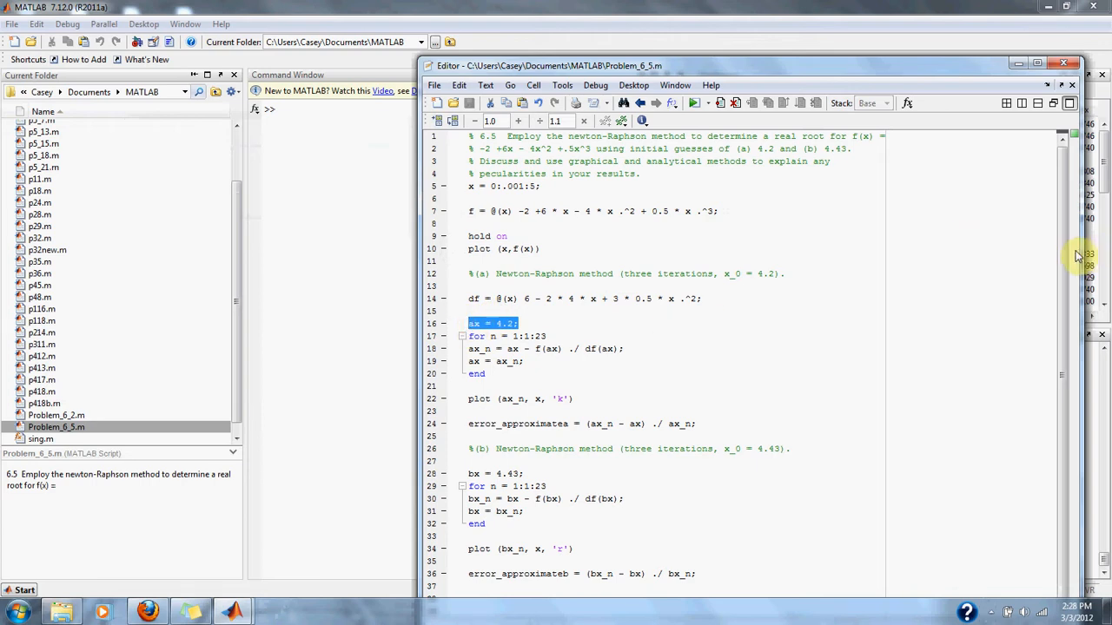
{"action": "mouse_move", "coordinate": [729, 449]}
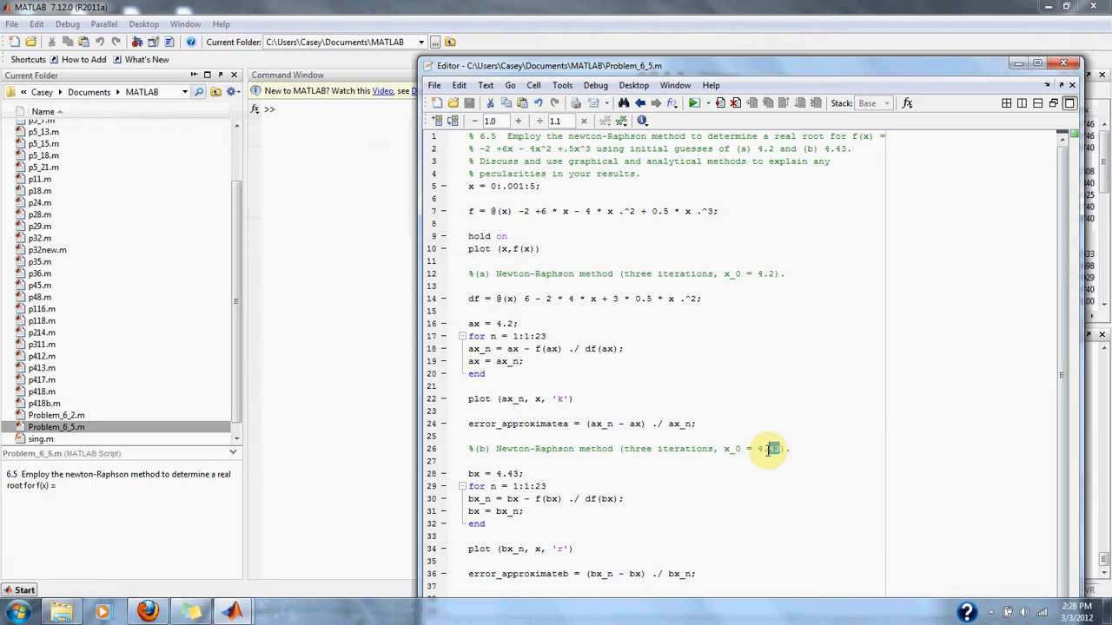
{"action": "double_click", "coordinate": [770, 448]}
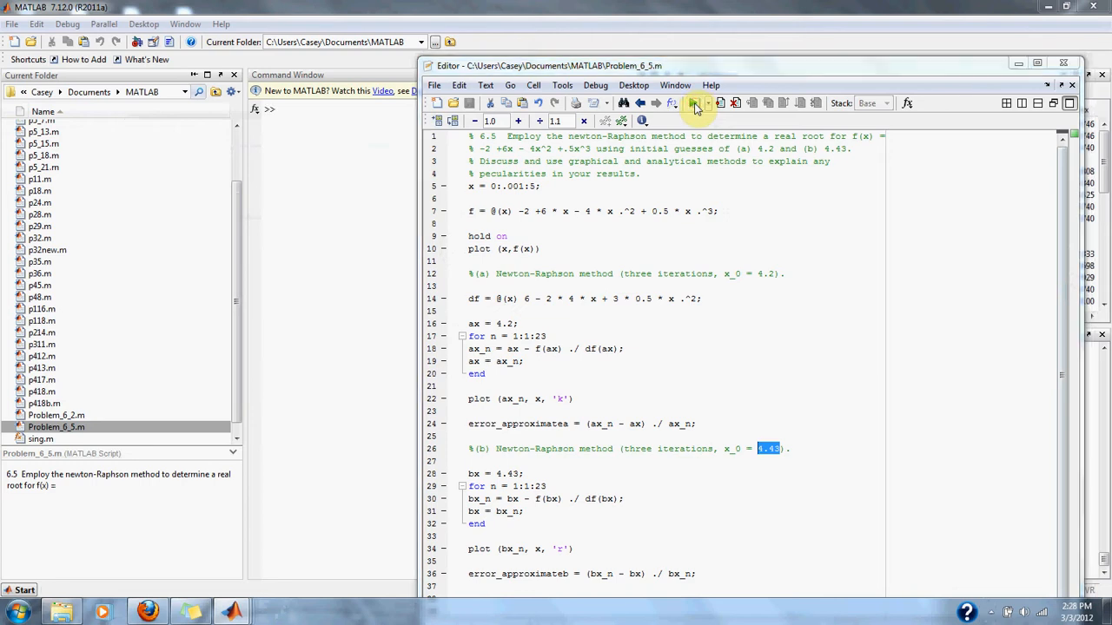
{"action": "left_click", "coordinate": [694, 103]}
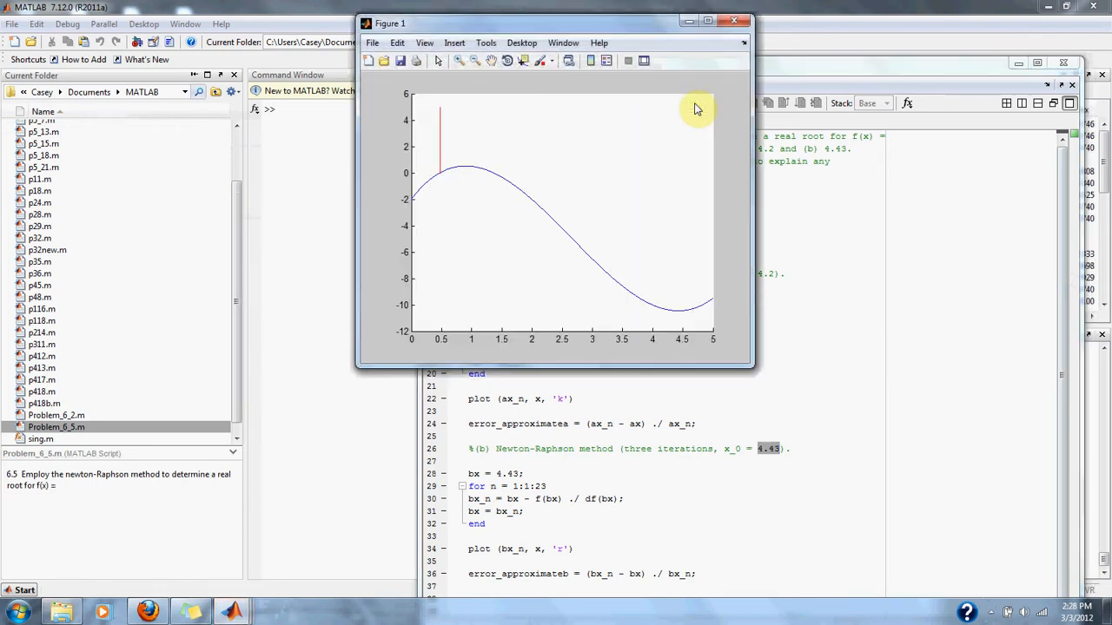
{"action": "mouse_move", "coordinate": [624, 28]}
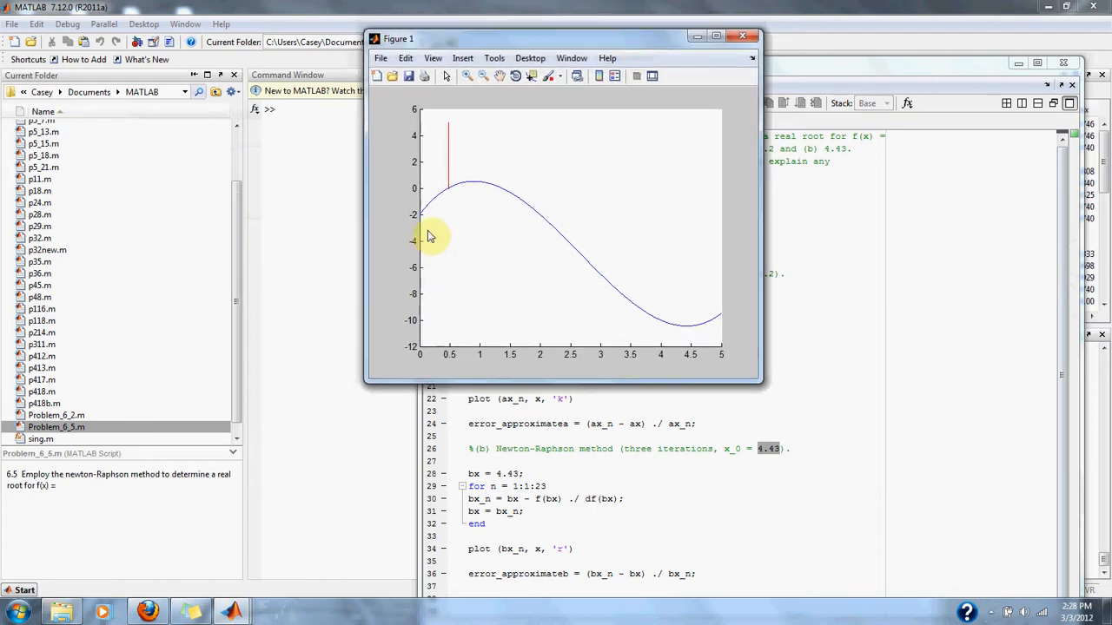
{"action": "mouse_move", "coordinate": [718, 325]}
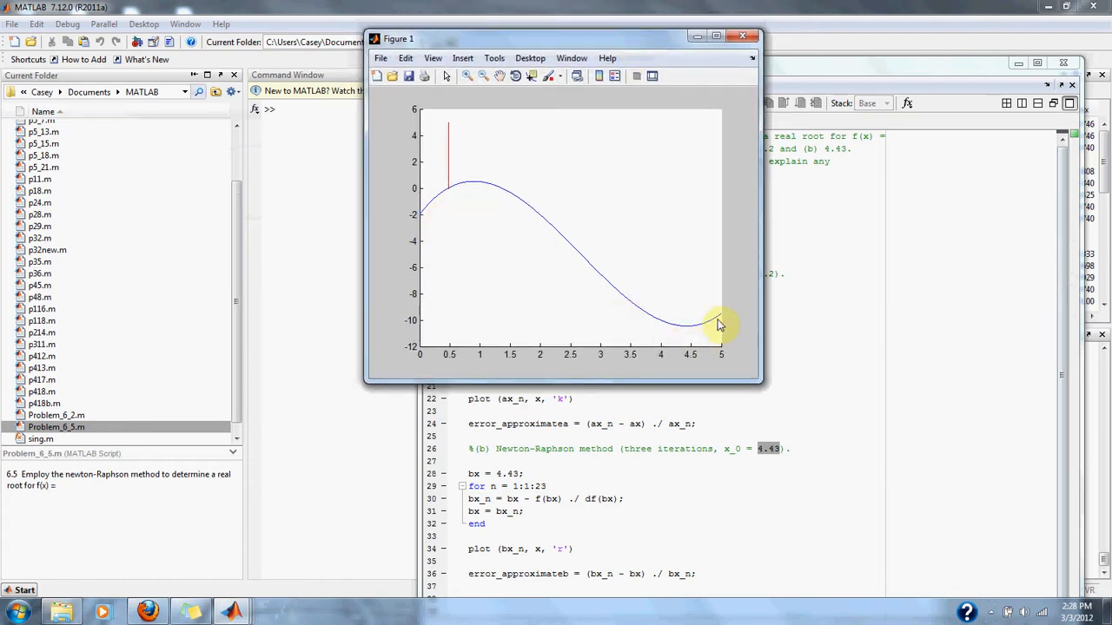
{"action": "mouse_move", "coordinate": [522, 164]}
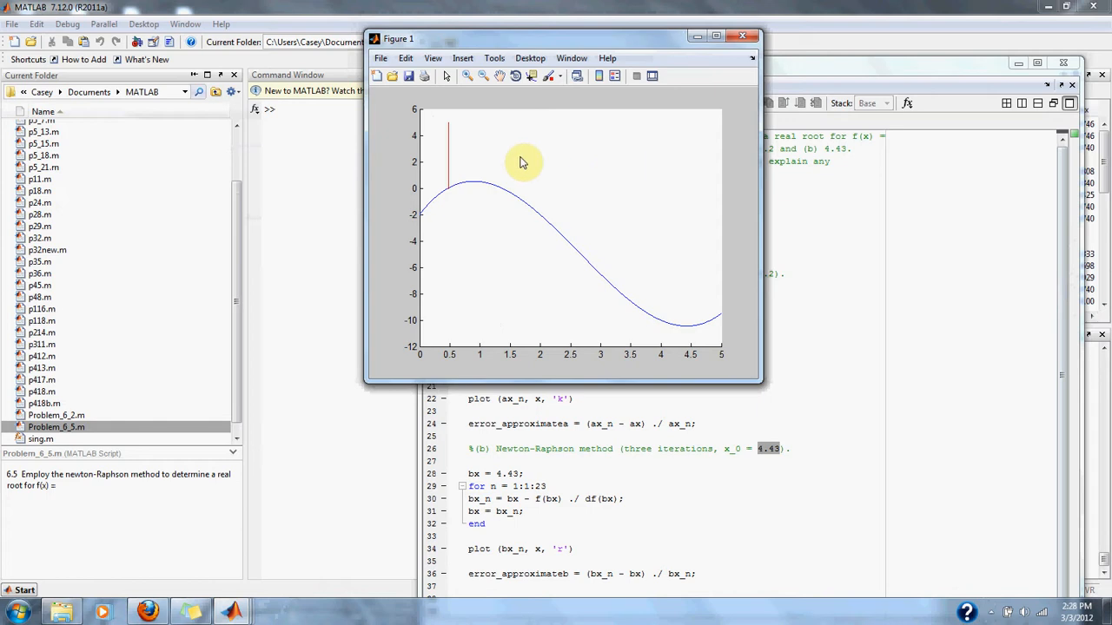
{"action": "mouse_move", "coordinate": [454, 230]}
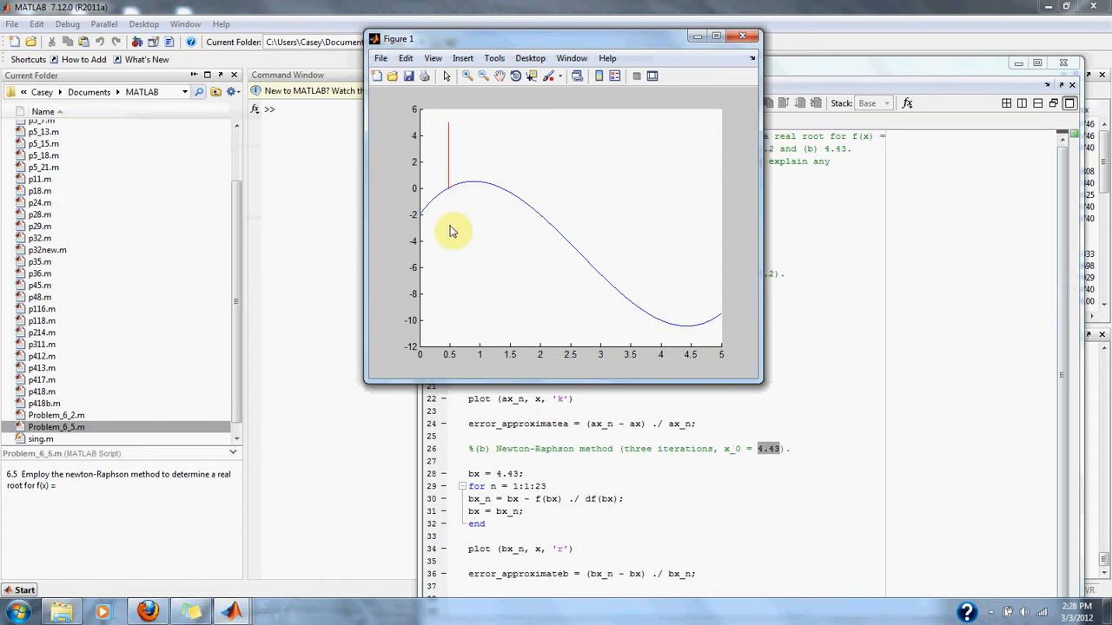
{"action": "mouse_move", "coordinate": [454, 197]}
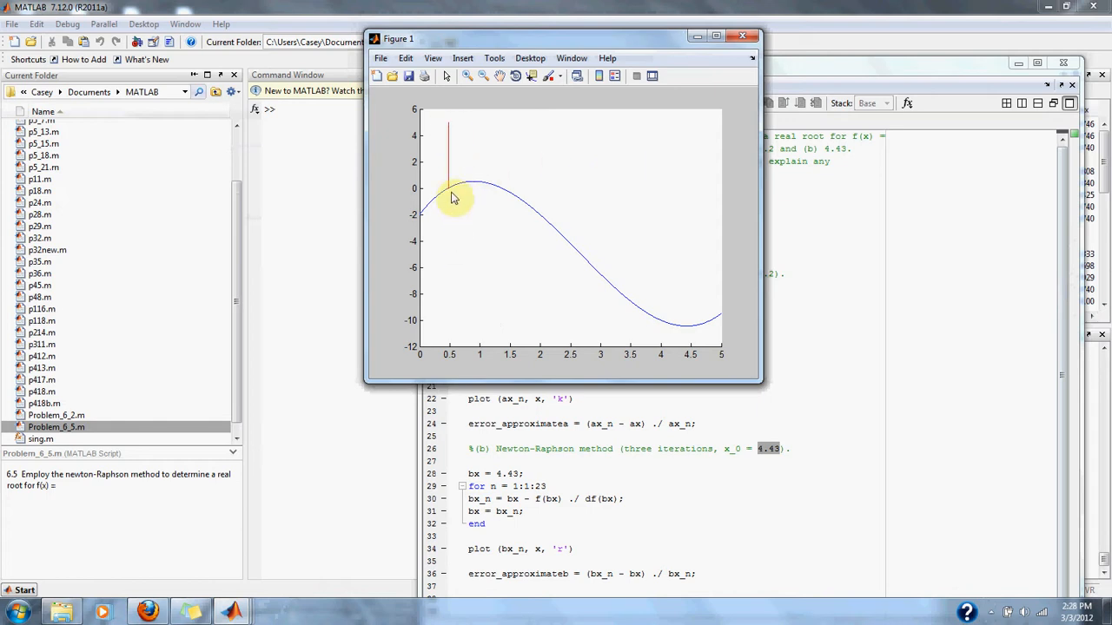
{"action": "mouse_move", "coordinate": [569, 187]}
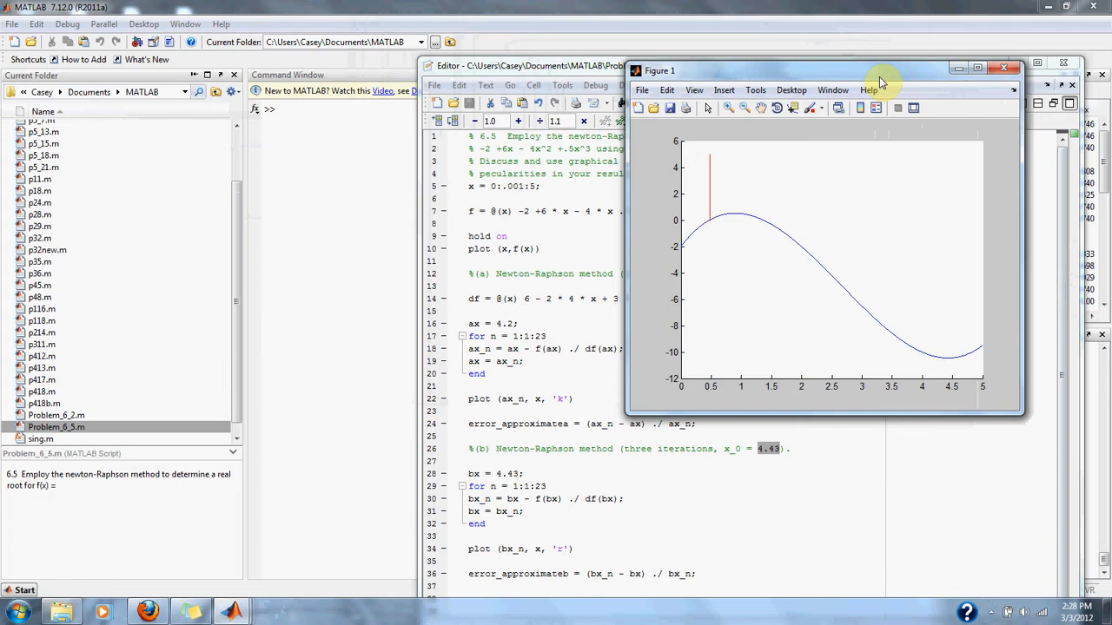
Reposition the Figure 1 plot window over the script.
{"action": "left_click_drag", "start_coordinate": [882, 70], "coordinate": [890, 53]}
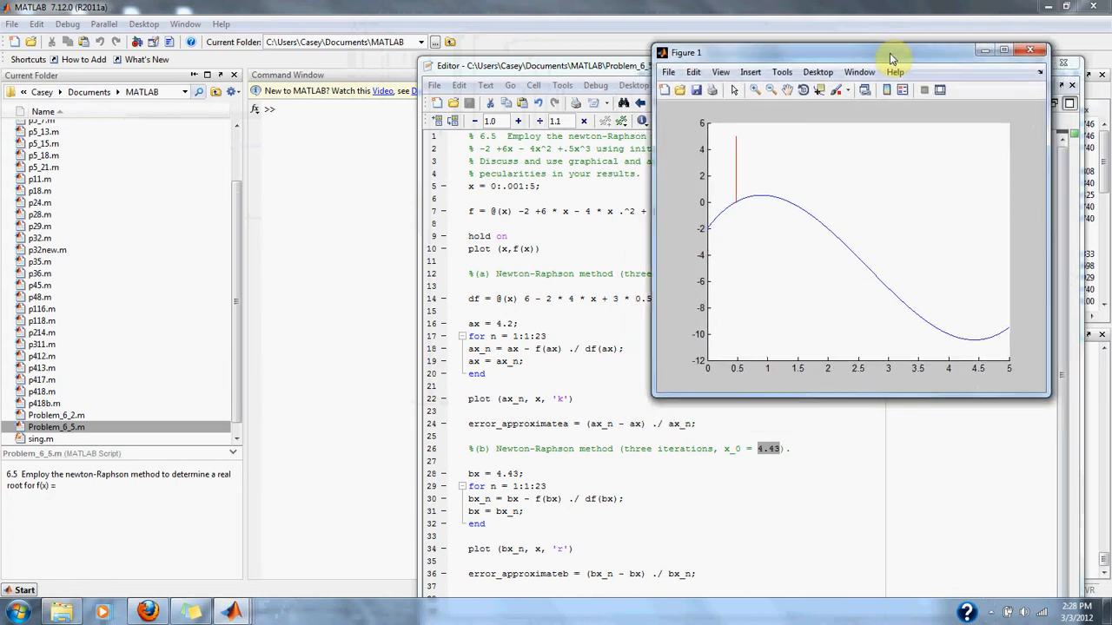
{"action": "left_click_drag", "start_coordinate": [890, 52], "coordinate": [886, 62]}
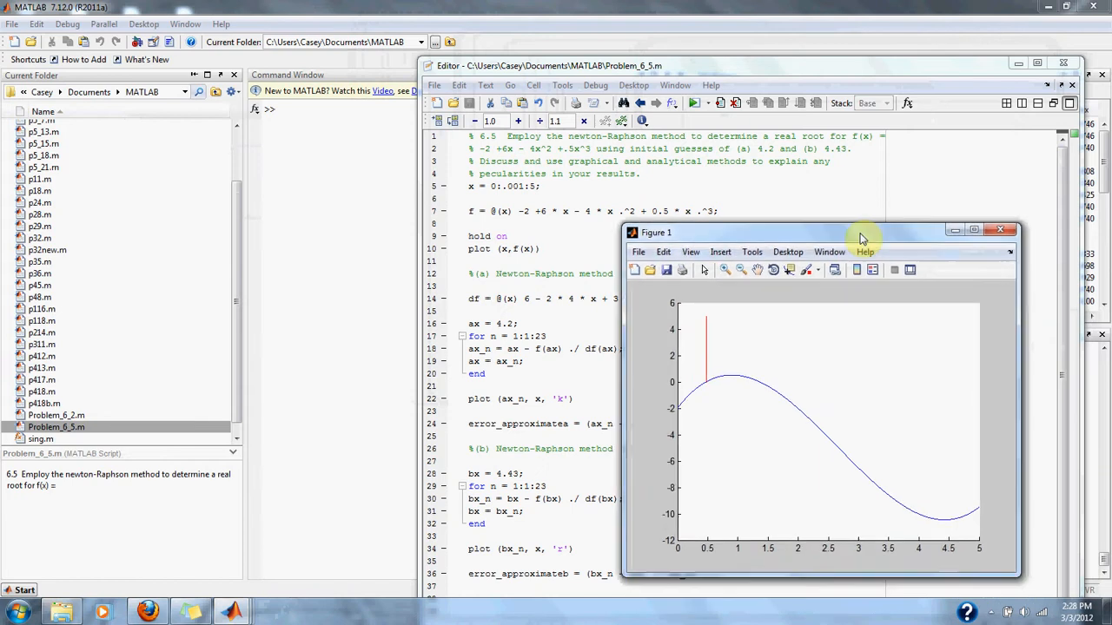
{"action": "left_click_drag", "start_coordinate": [860, 232], "coordinate": [514, 62]}
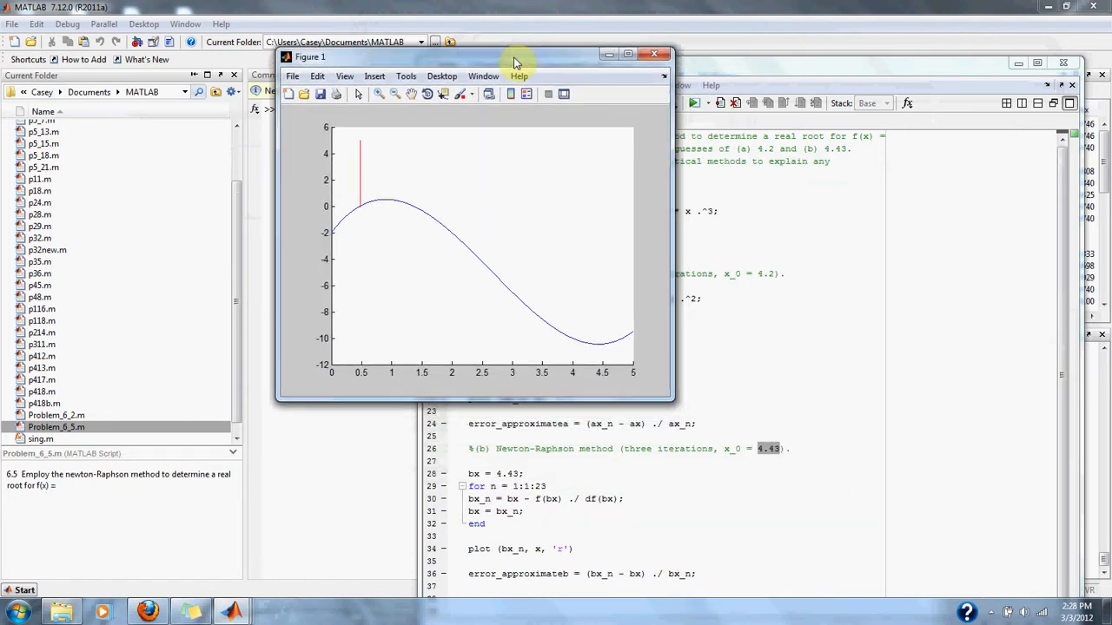
{"action": "left_click_drag", "start_coordinate": [512, 56], "coordinate": [605, 56]}
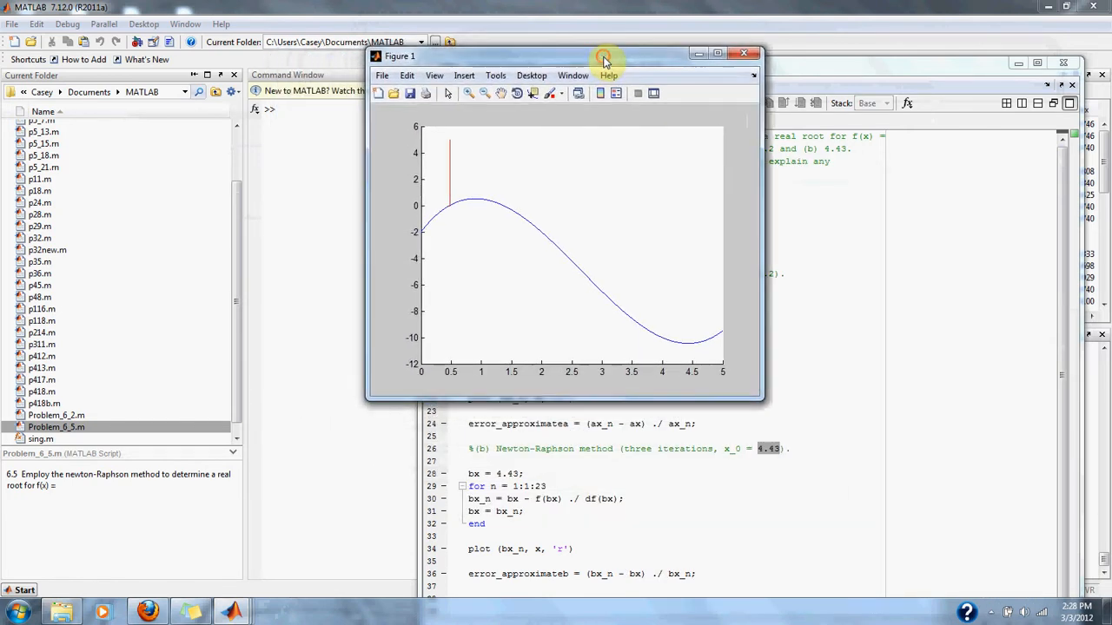
{"action": "mouse_move", "coordinate": [468, 113]}
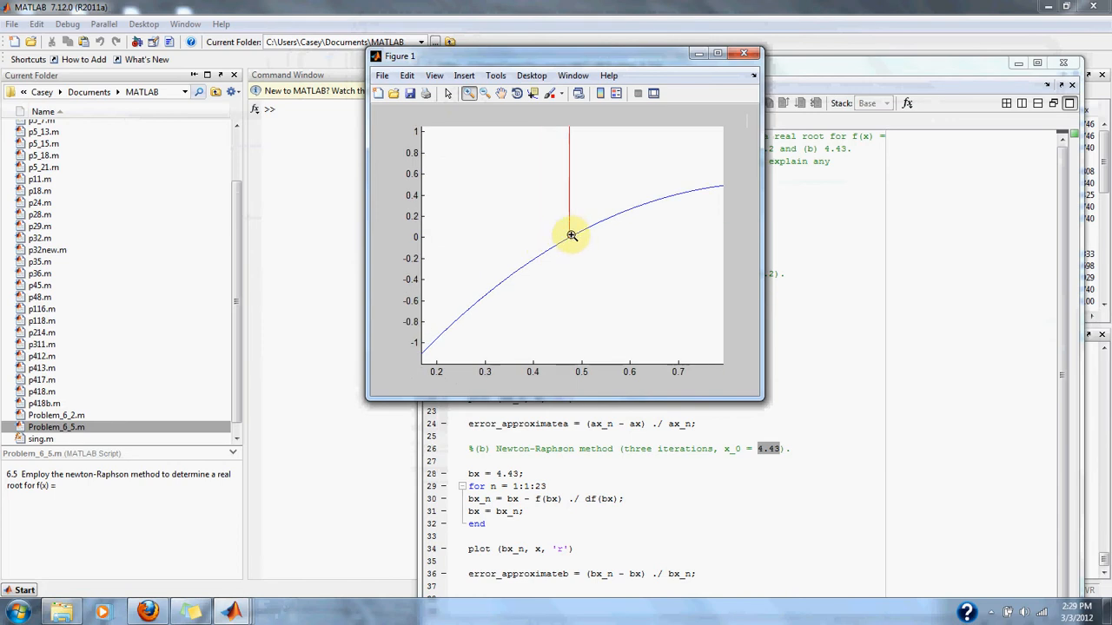
Zoom in three times near x ≈ 0.474 to separate the root lines, then close the figure.
{"action": "left_click", "coordinate": [569, 236]}
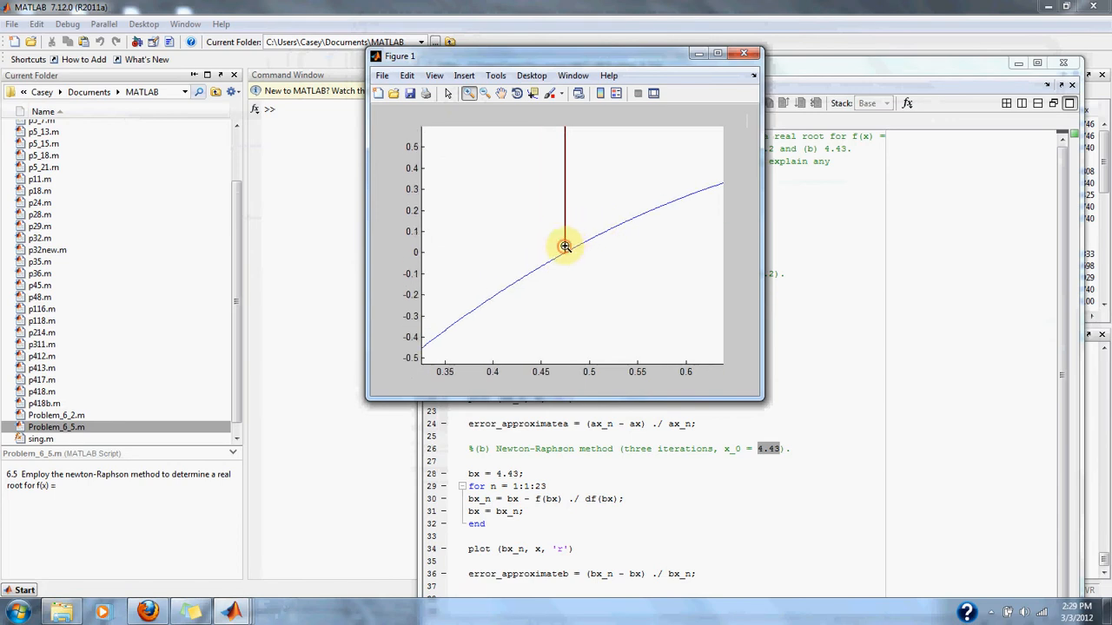
{"action": "left_click", "coordinate": [562, 247]}
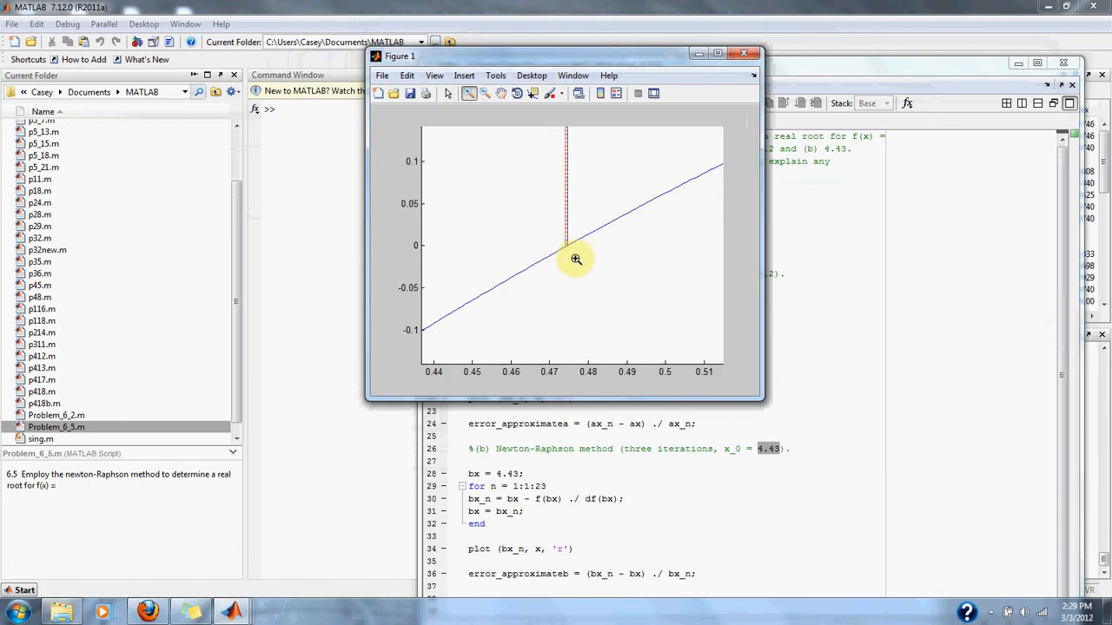
{"action": "left_click", "coordinate": [575, 259]}
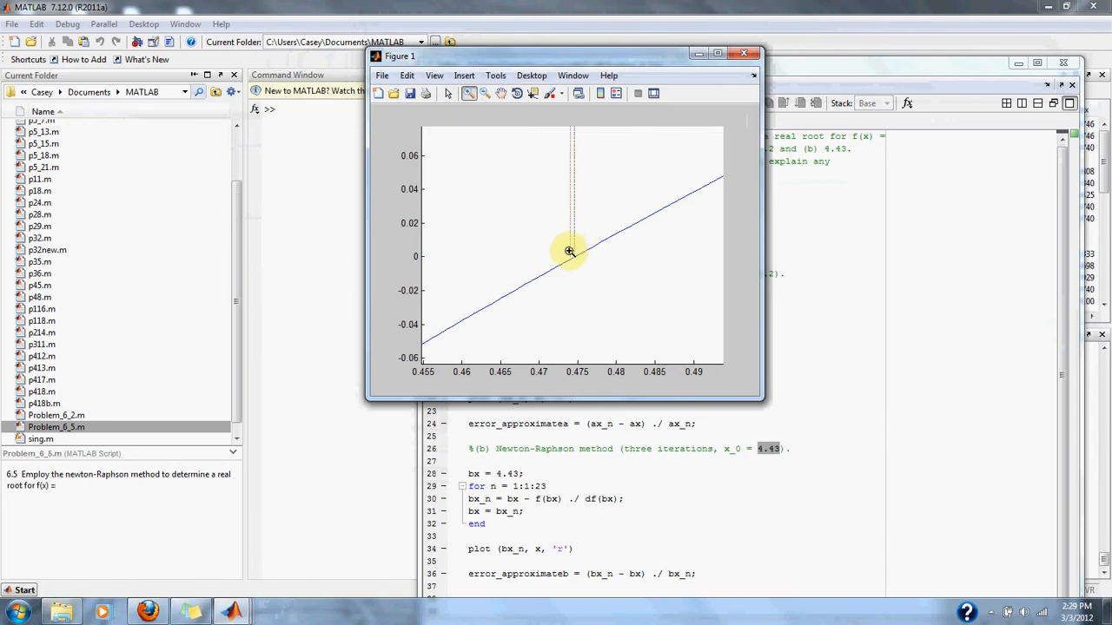
{"action": "mouse_move", "coordinate": [575, 258]}
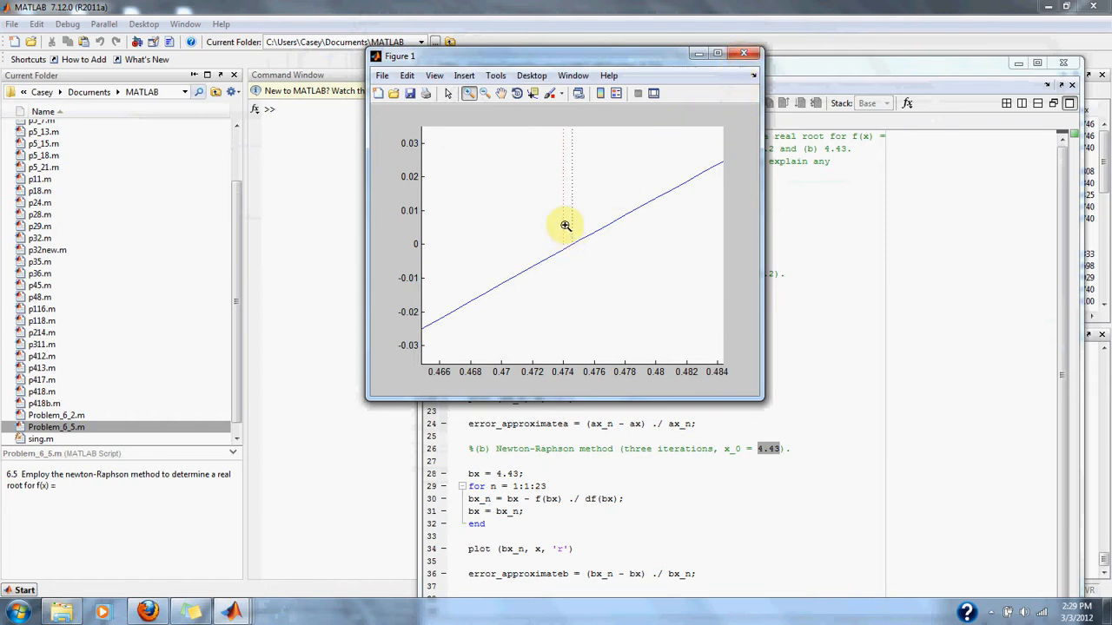
{"action": "mouse_move", "coordinate": [438, 261]}
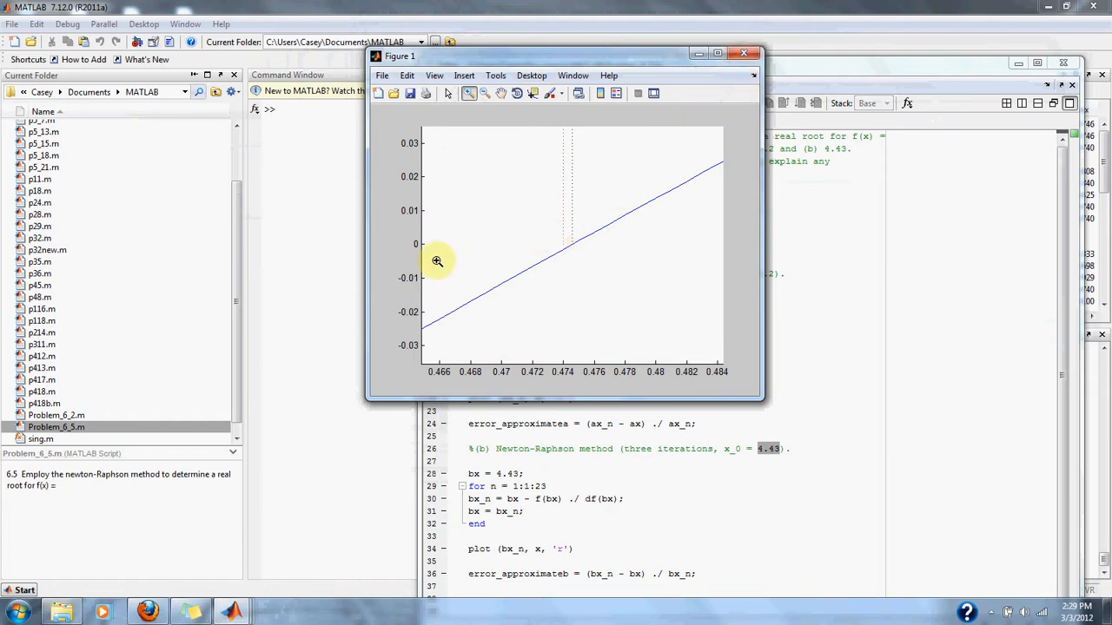
{"action": "mouse_move", "coordinate": [493, 246]}
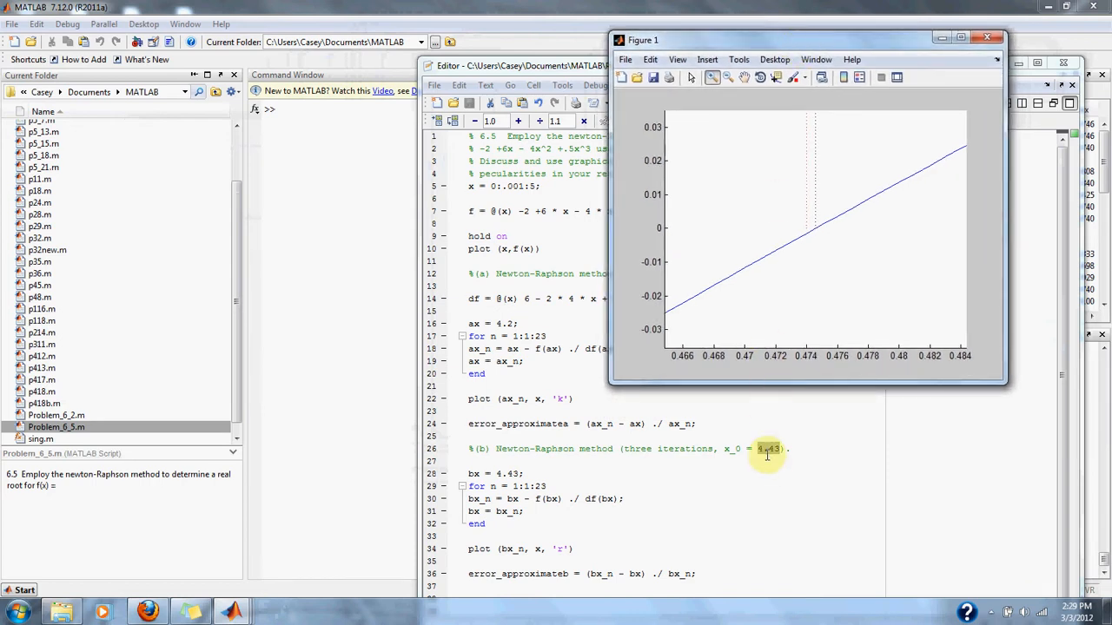
{"action": "mouse_move", "coordinate": [813, 224]}
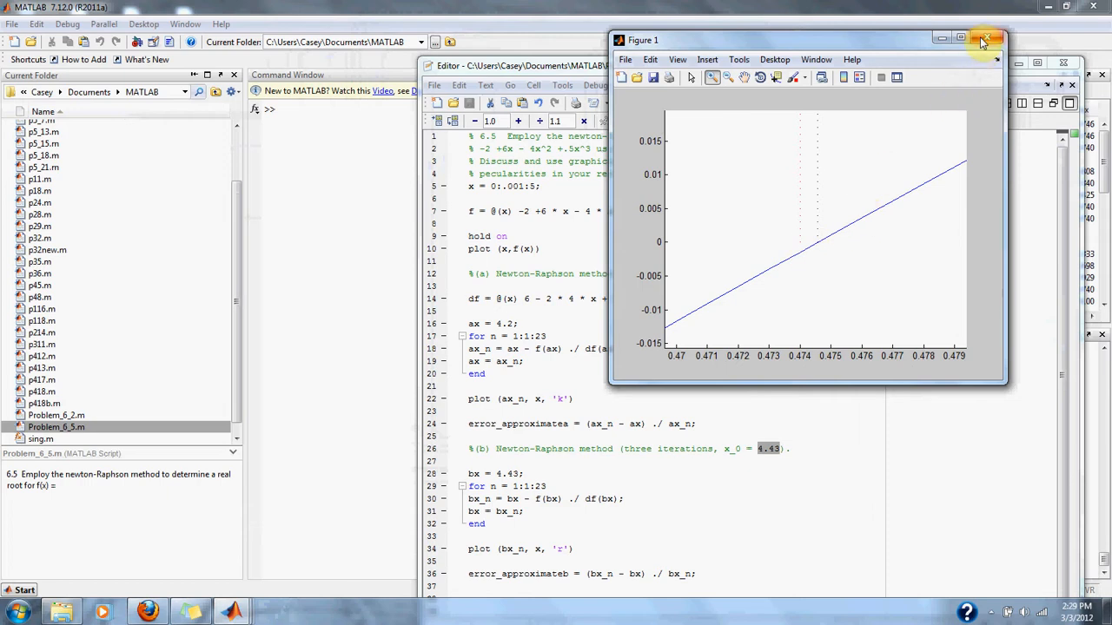
{"action": "left_click", "coordinate": [984, 32]}
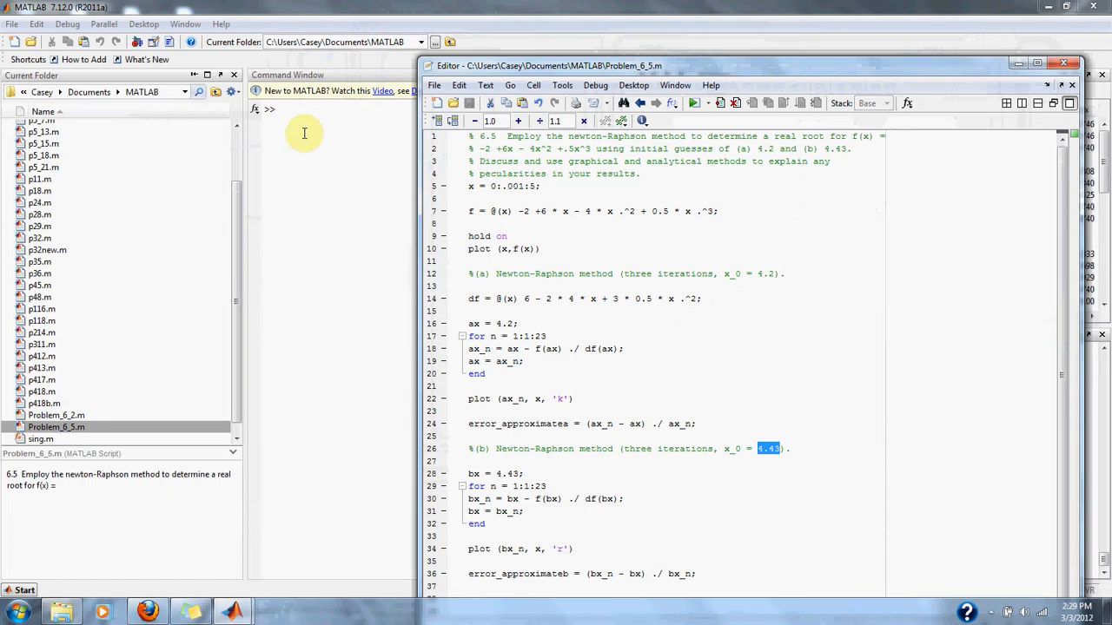
{"action": "mouse_move", "coordinate": [509, 367]}
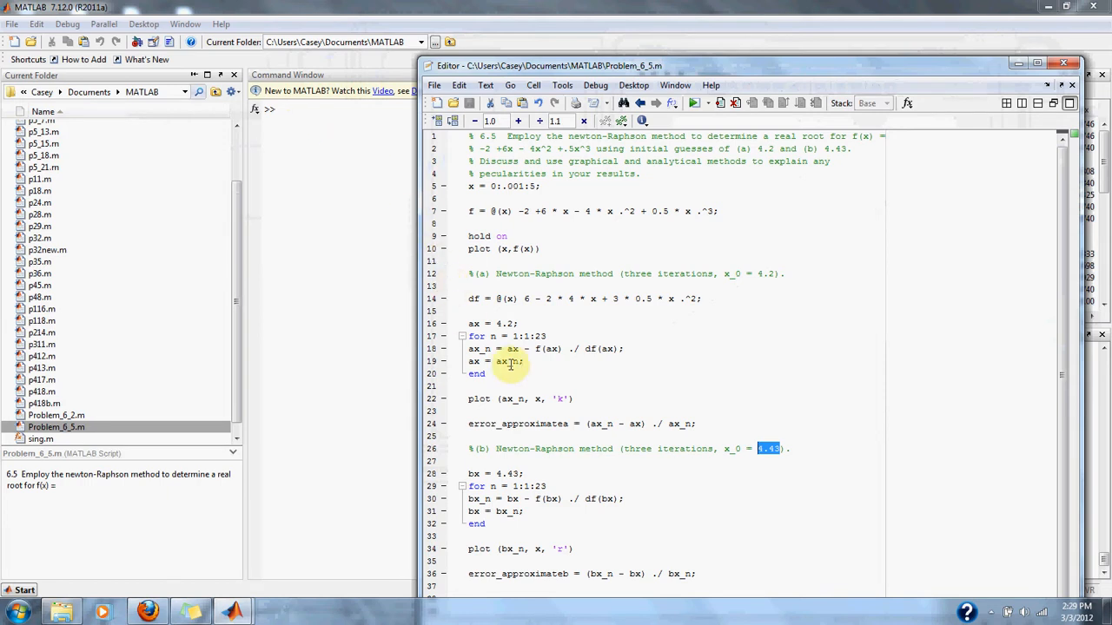
{"action": "mouse_move", "coordinate": [563, 375]}
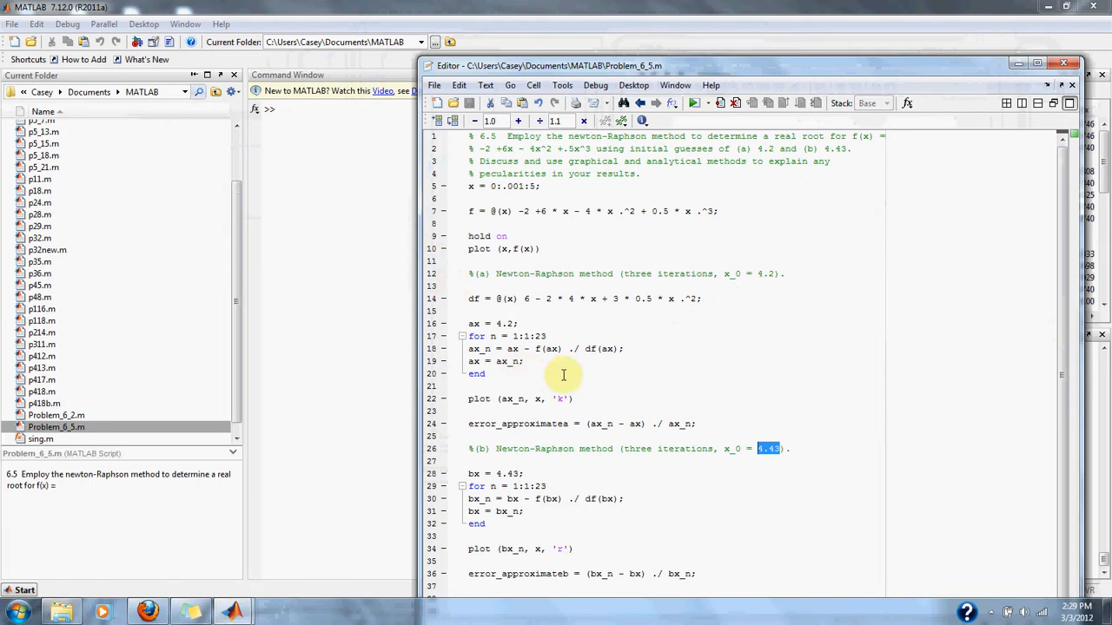
{"action": "mouse_move", "coordinate": [523, 391]}
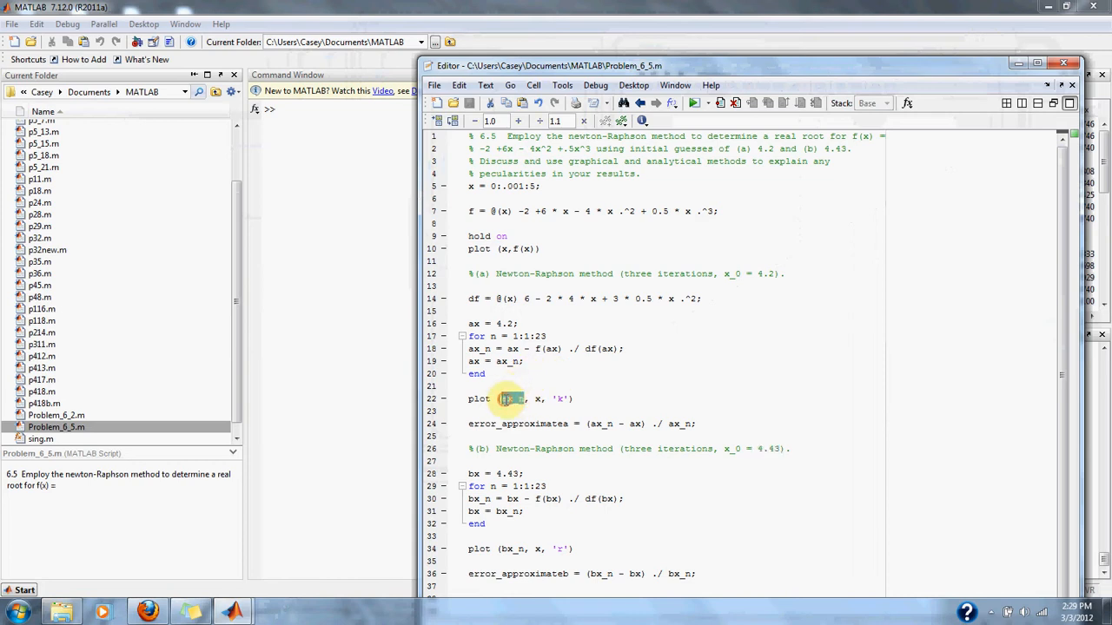
{"action": "double_click", "coordinate": [511, 399]}
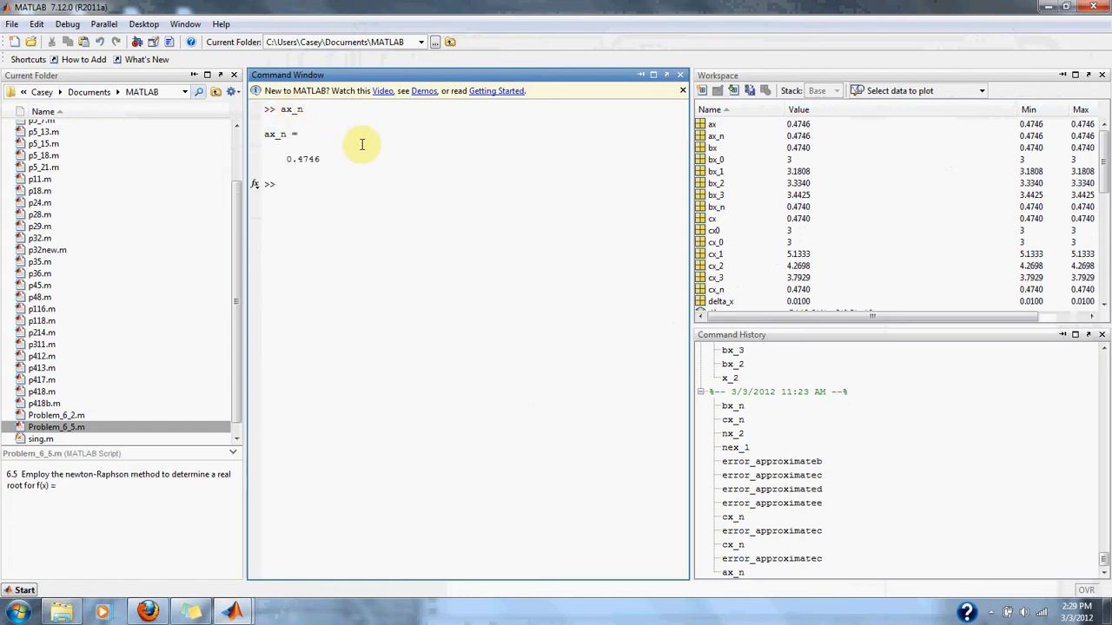
{"action": "mouse_move", "coordinate": [287, 430]}
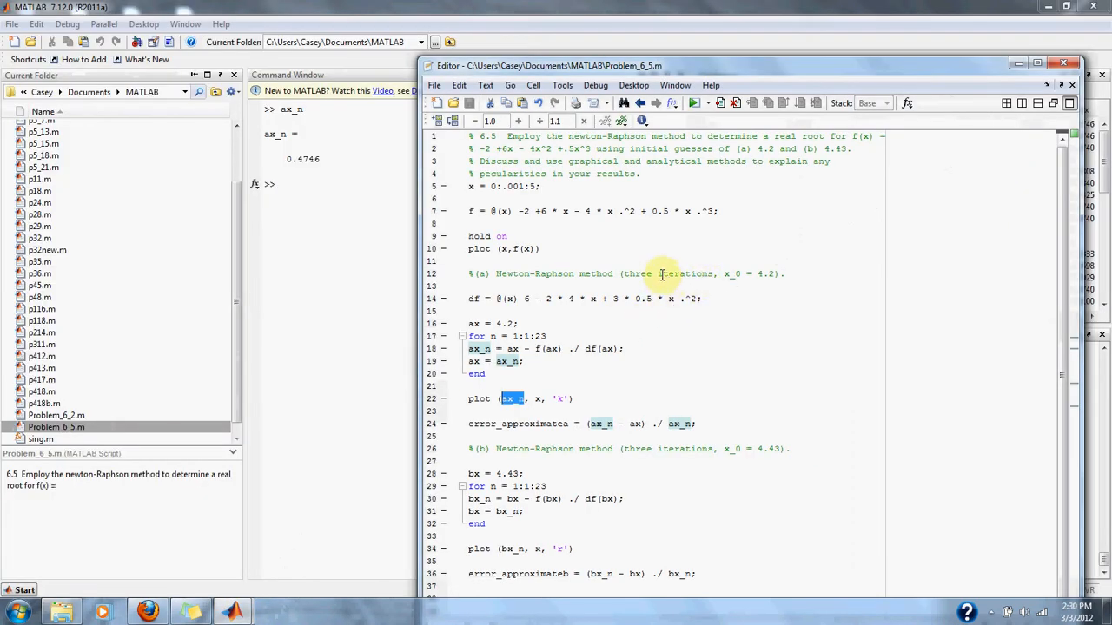
{"action": "mouse_move", "coordinate": [780, 280]}
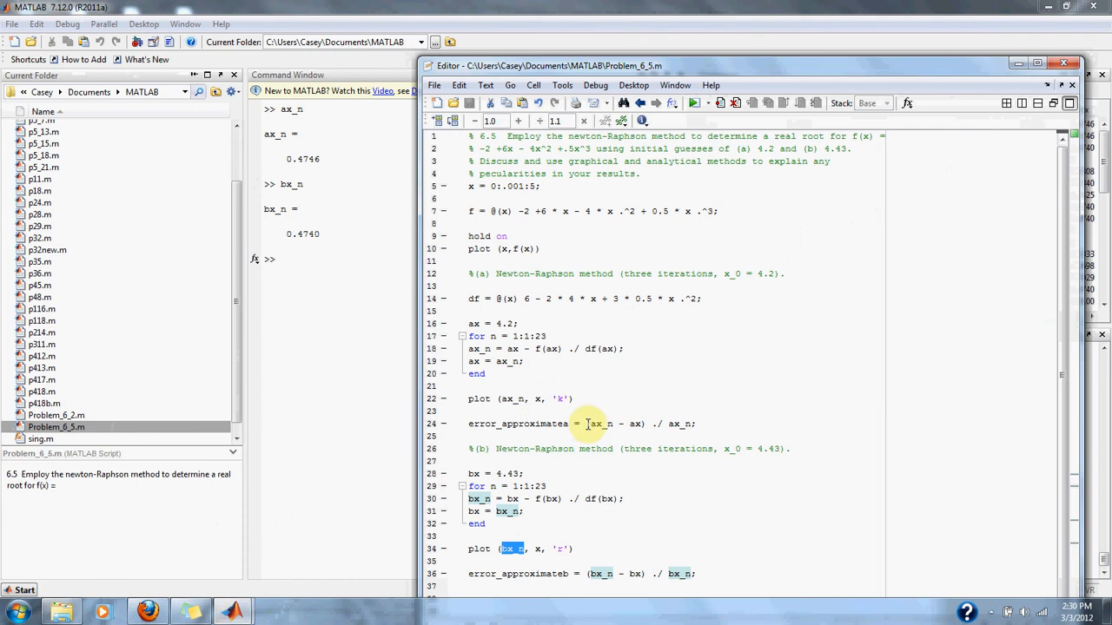
{"action": "mouse_move", "coordinate": [797, 401]}
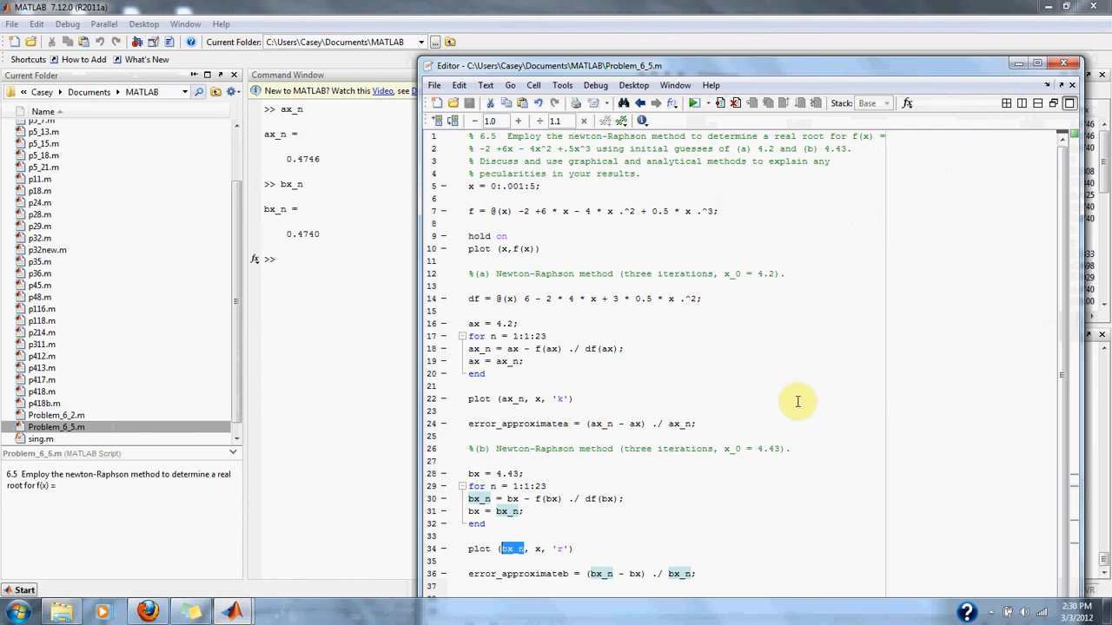
Evaluate error_approximatea and error_approximateb in the Command Window, both returning 0.
{"action": "double_click", "coordinate": [770, 449]}
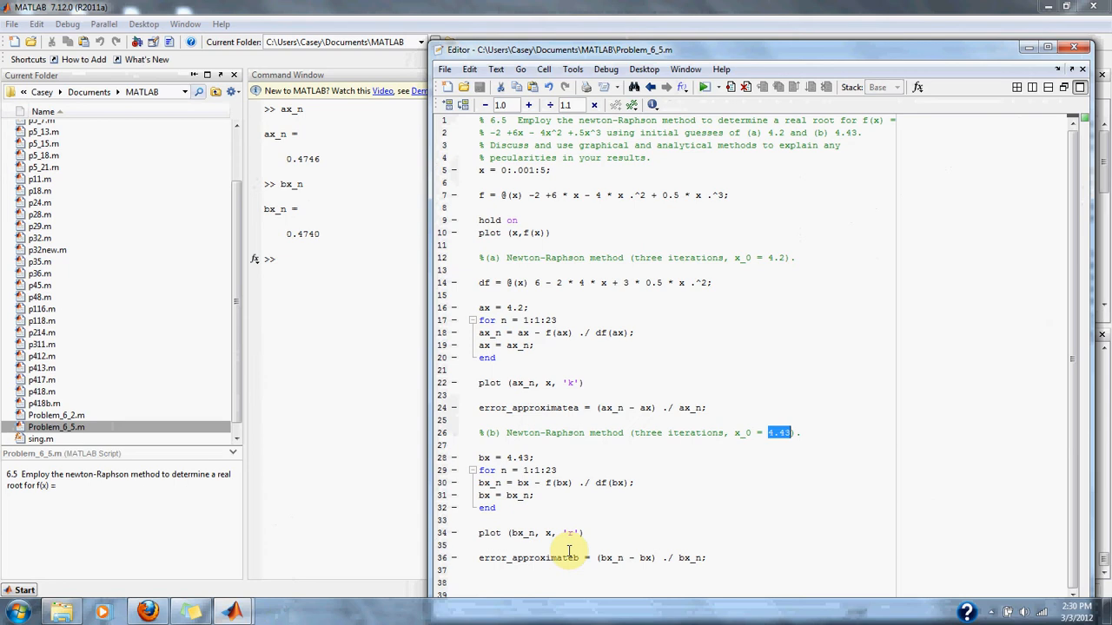
{"action": "double_click", "coordinate": [546, 408]}
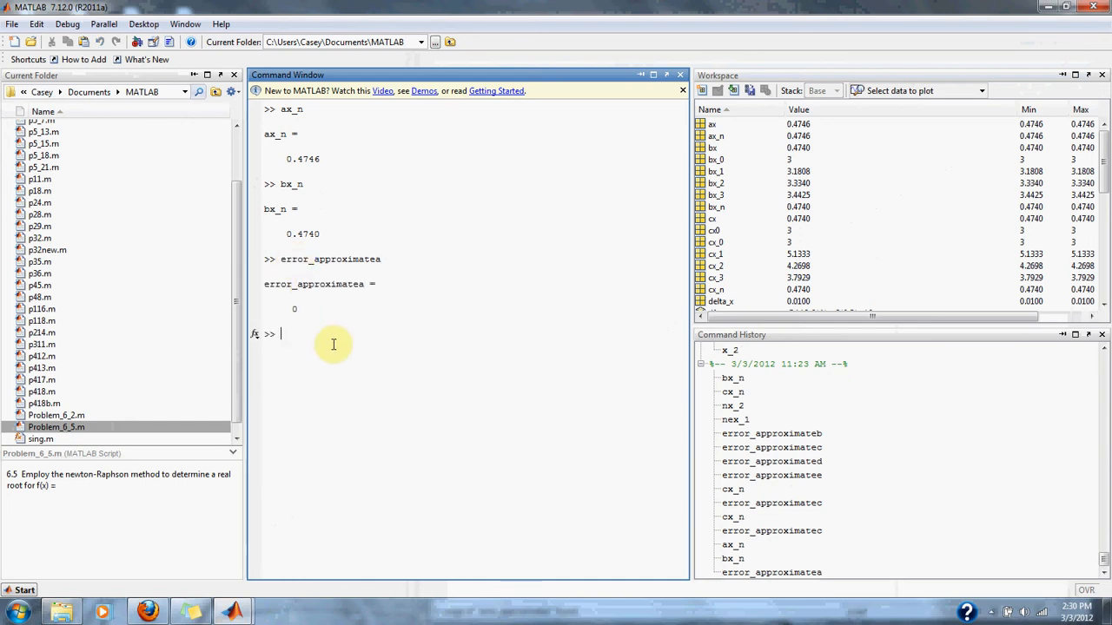
{"action": "type", "text": "error_approximateb"}
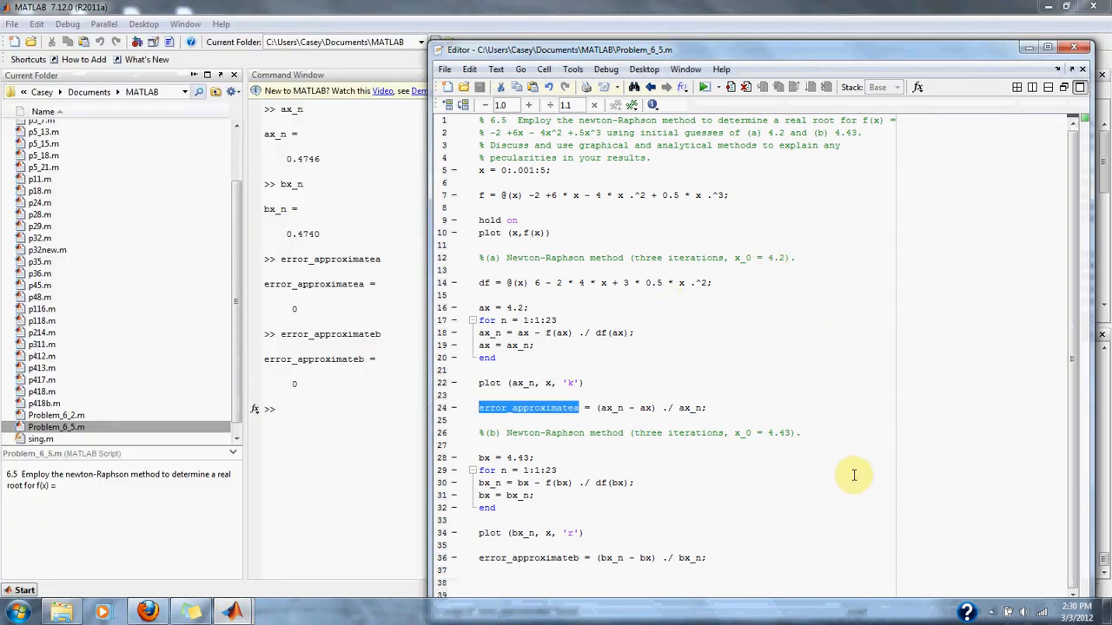
{"action": "mouse_move", "coordinate": [813, 301]}
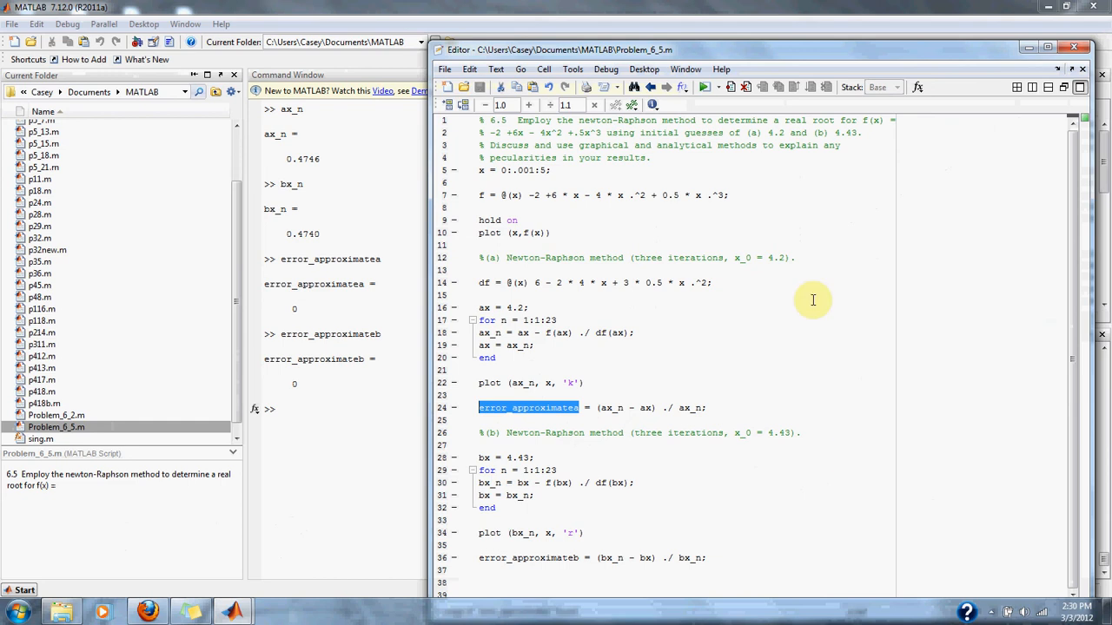